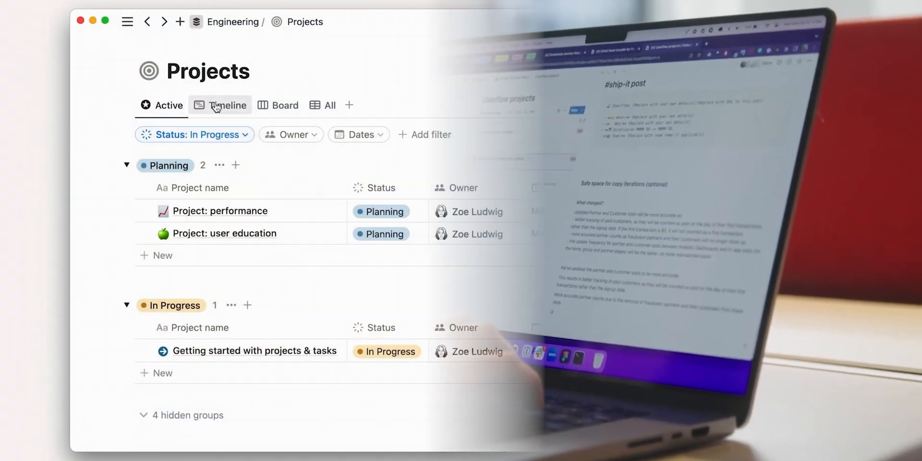
- Switch the Projects database to its Timeline view of March 2023 projects
click(227, 105)
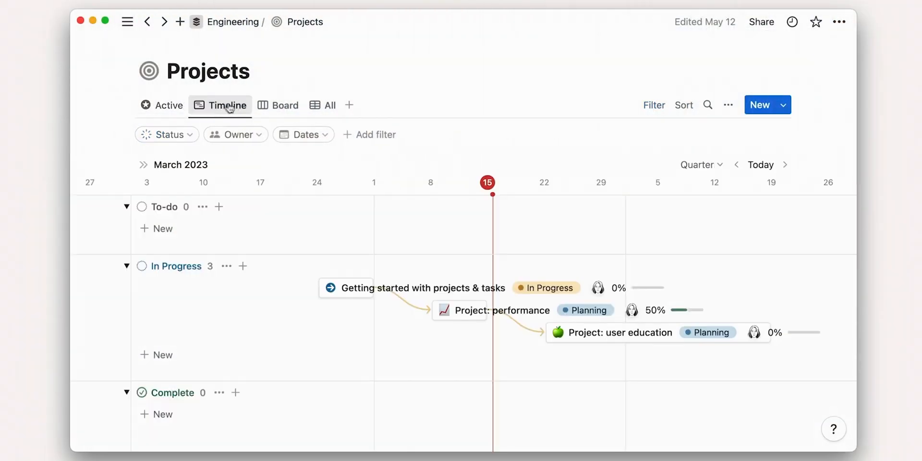
click(278, 104)
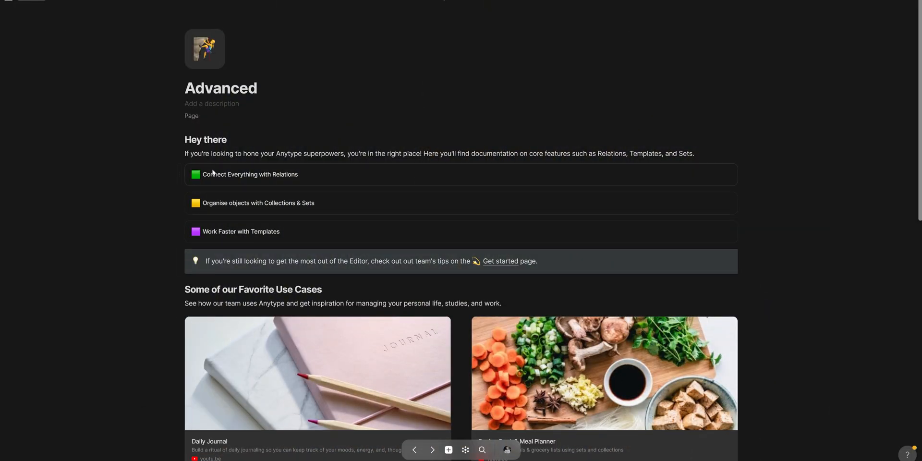
- Begin a new slash-command block on the empty line below the Task checkbox
scroll(down, 3)
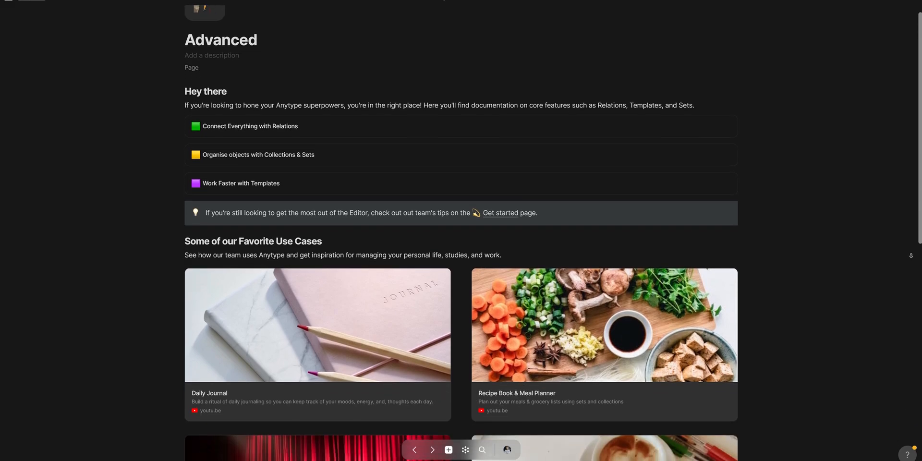
scroll(down, 3)
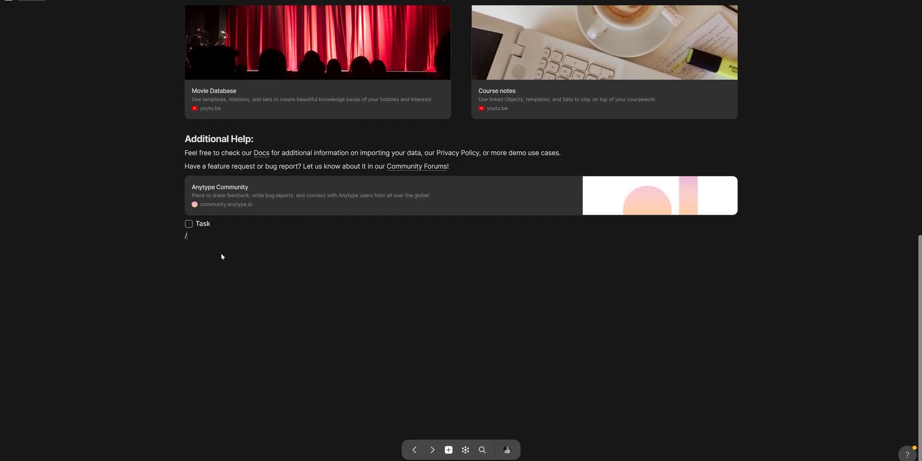
text(/)
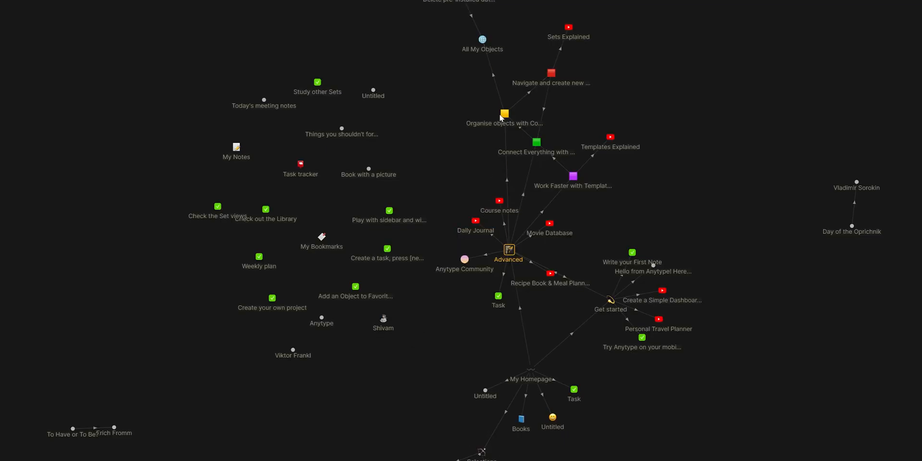
mouse_move(503, 113)
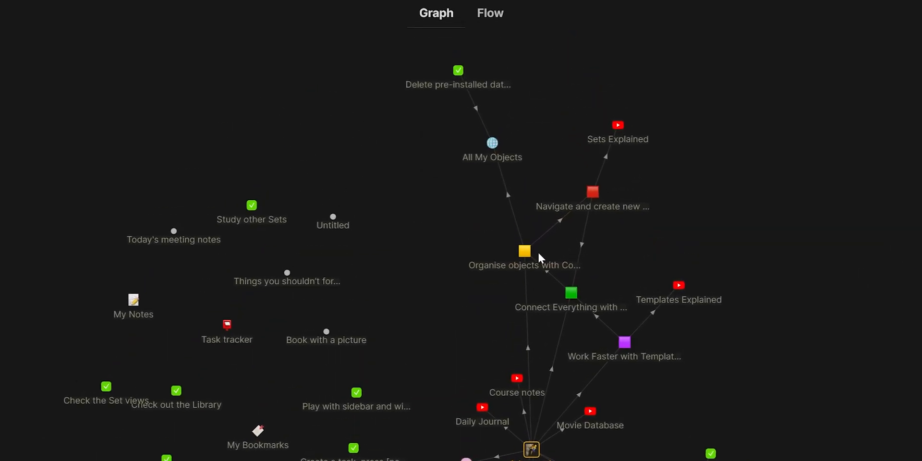
mouse_move(541, 450)
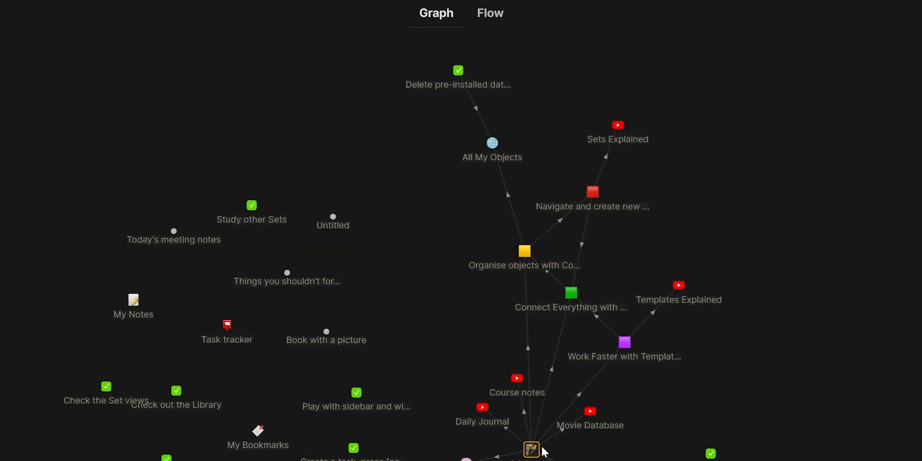
- Select the Advanced node in the graph to centre its linked objects
click(530, 449)
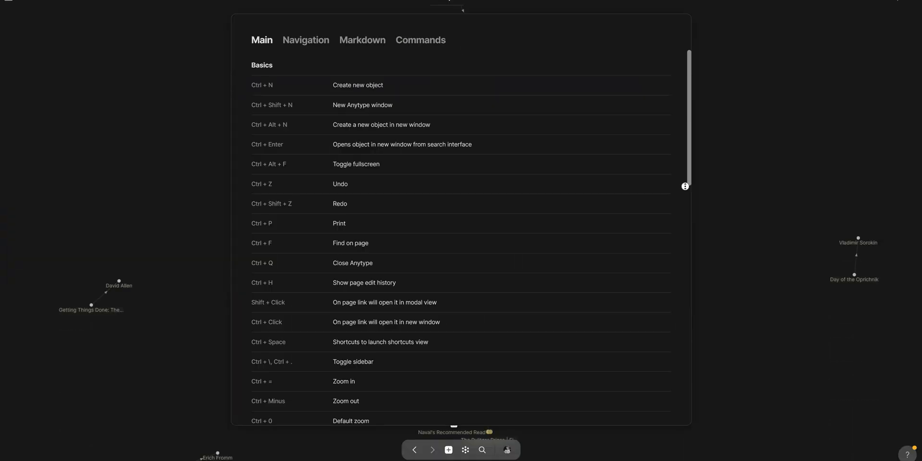
- Browse the shortcuts panel from Main to the Markdown formatting and slash Commands lists
scroll(down, 3)
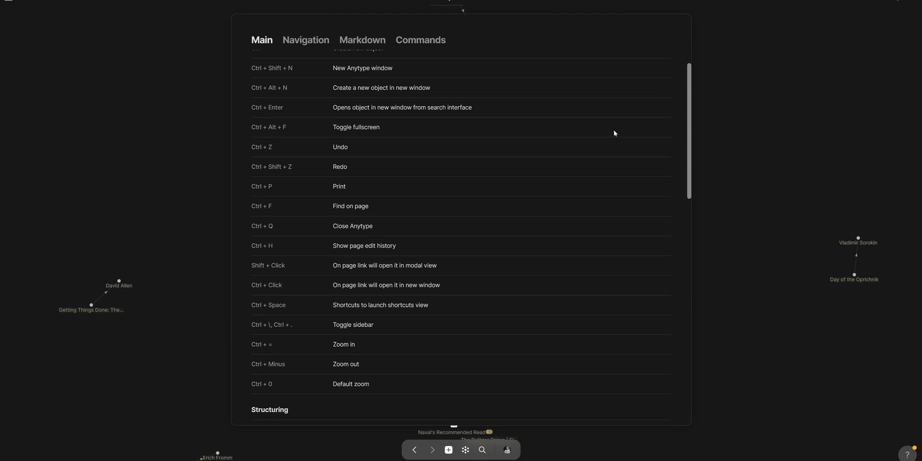
click(306, 40)
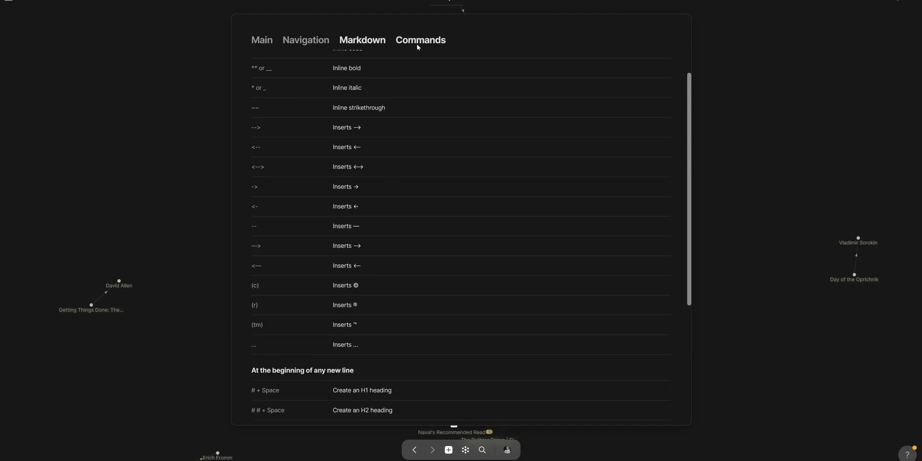
click(419, 40)
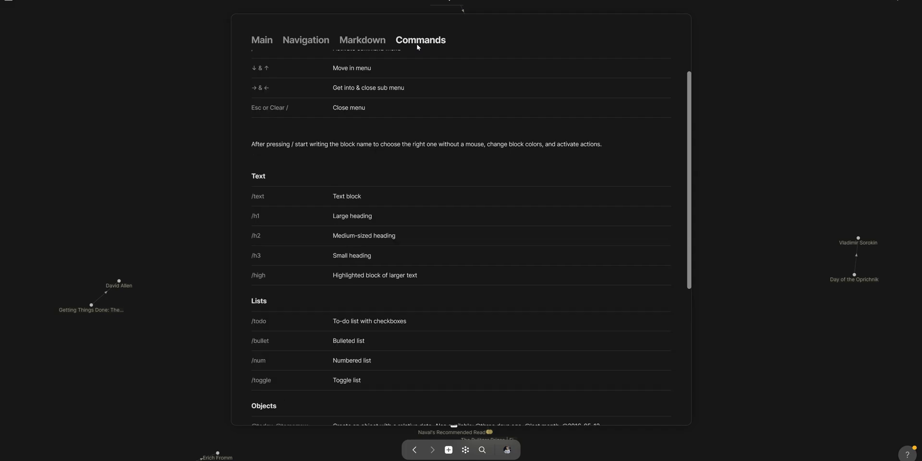